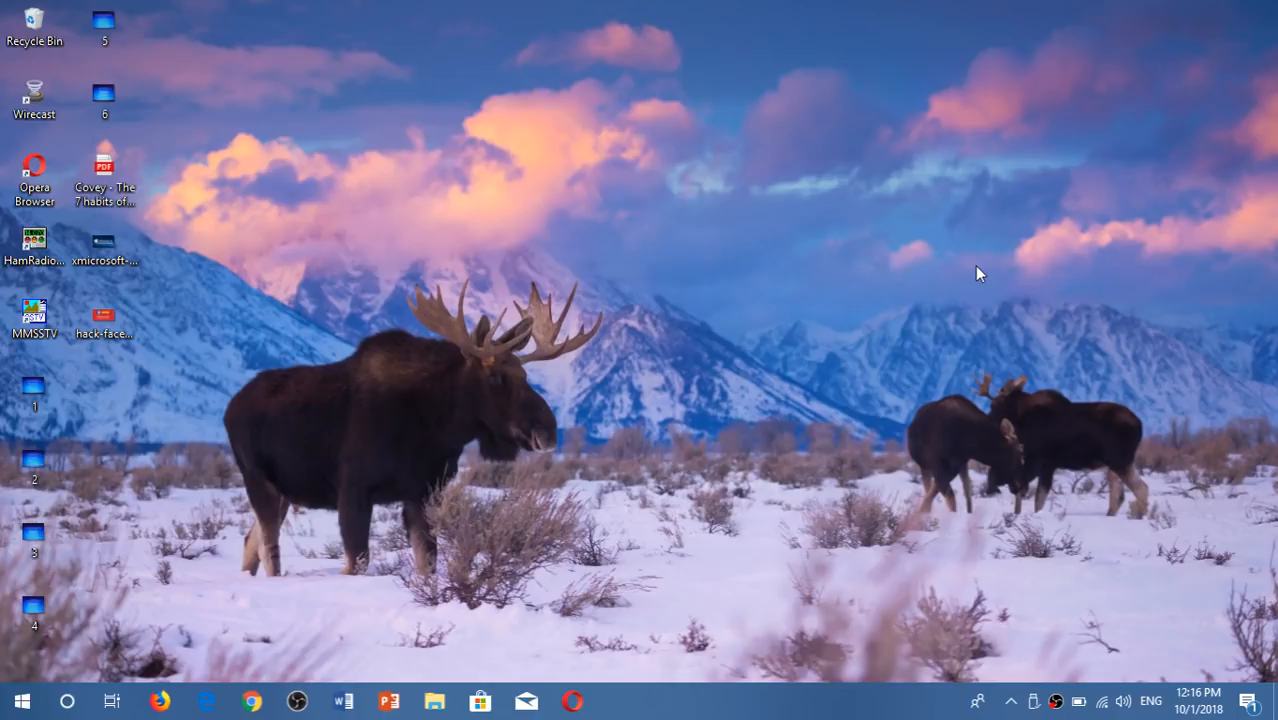
pyautogui.moveTo(92, 700)
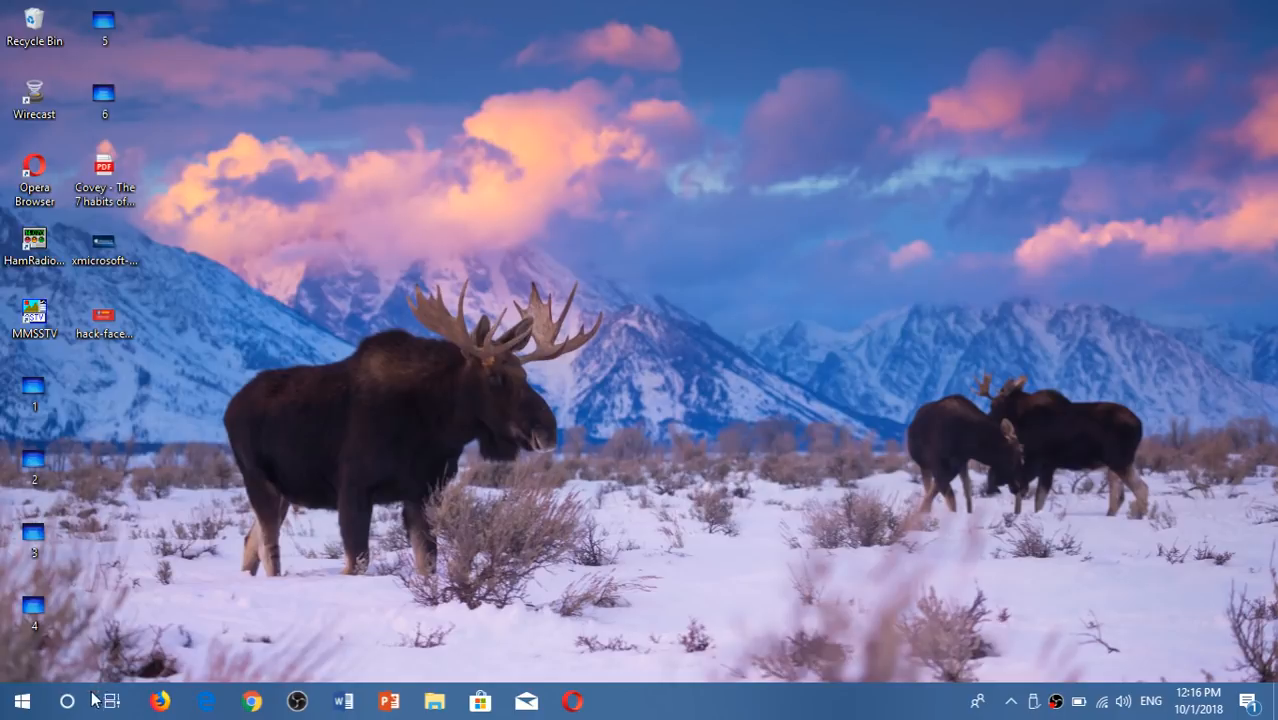
# - Close the old Snipping Tool and launch Screen snip from the Action Center quick actions
pyautogui.write('sni')
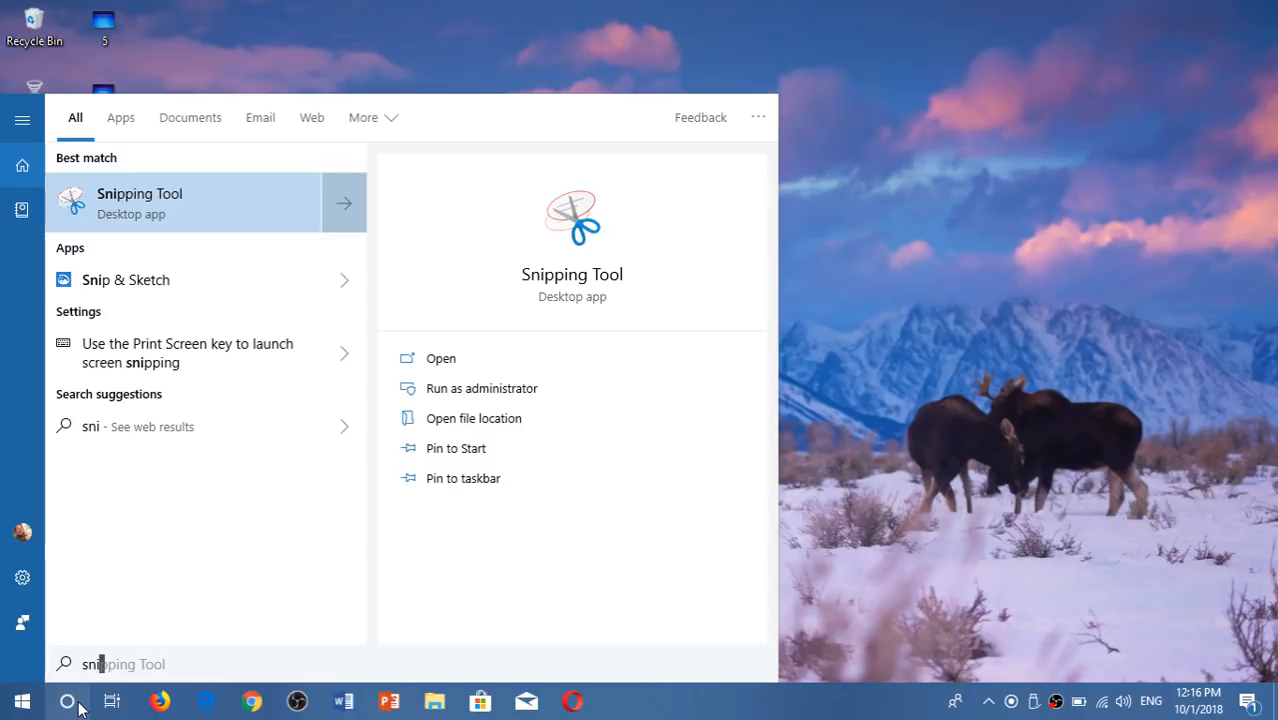
pyautogui.moveTo(588, 280)
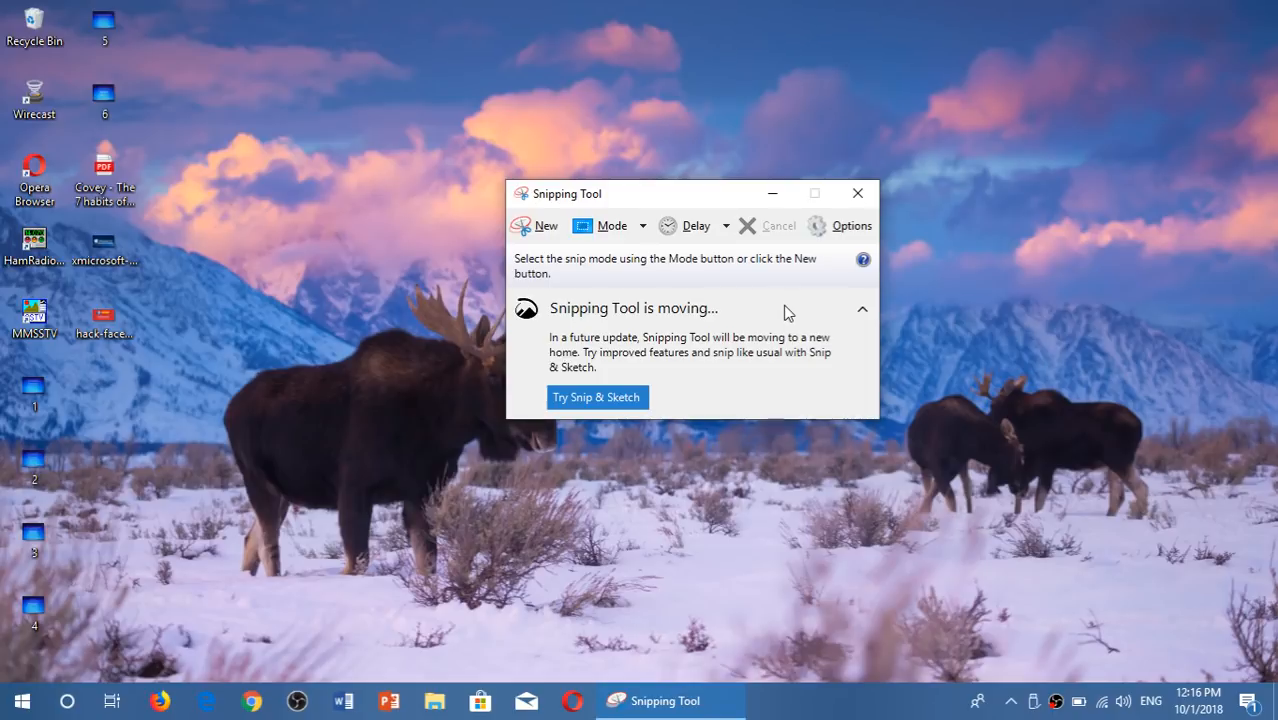
pyautogui.moveTo(856, 192)
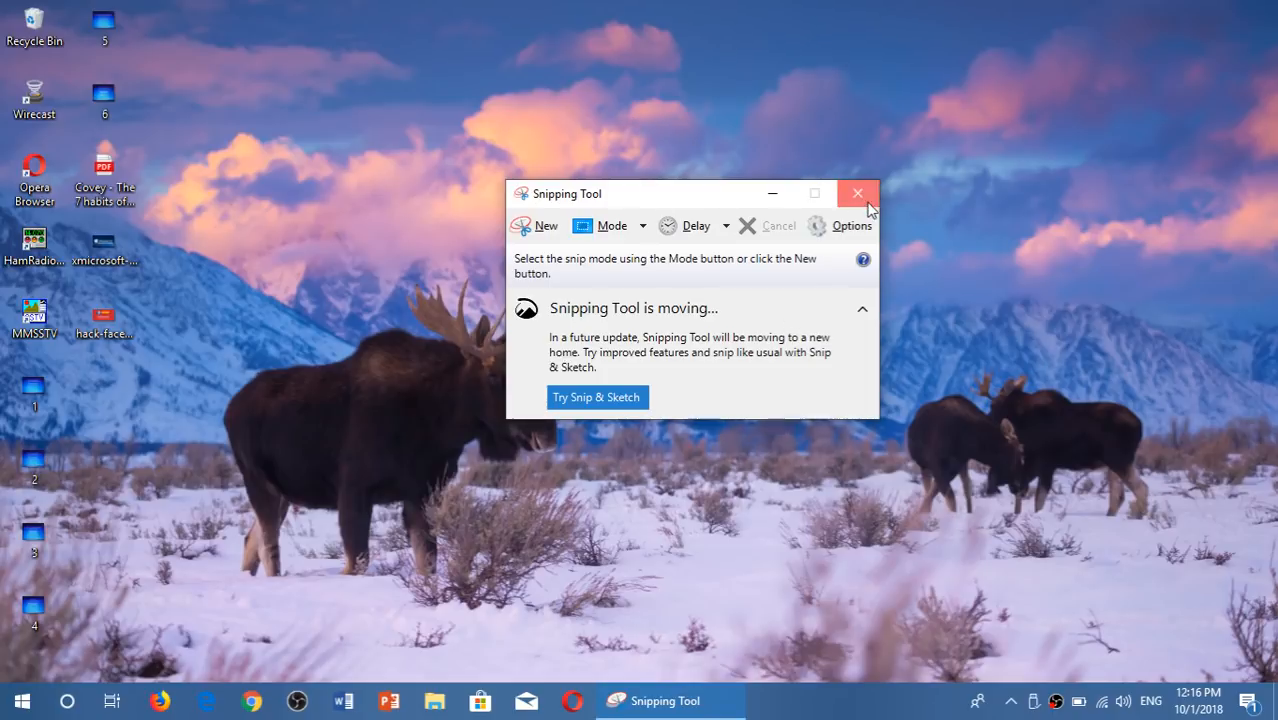
pyautogui.click(856, 192)
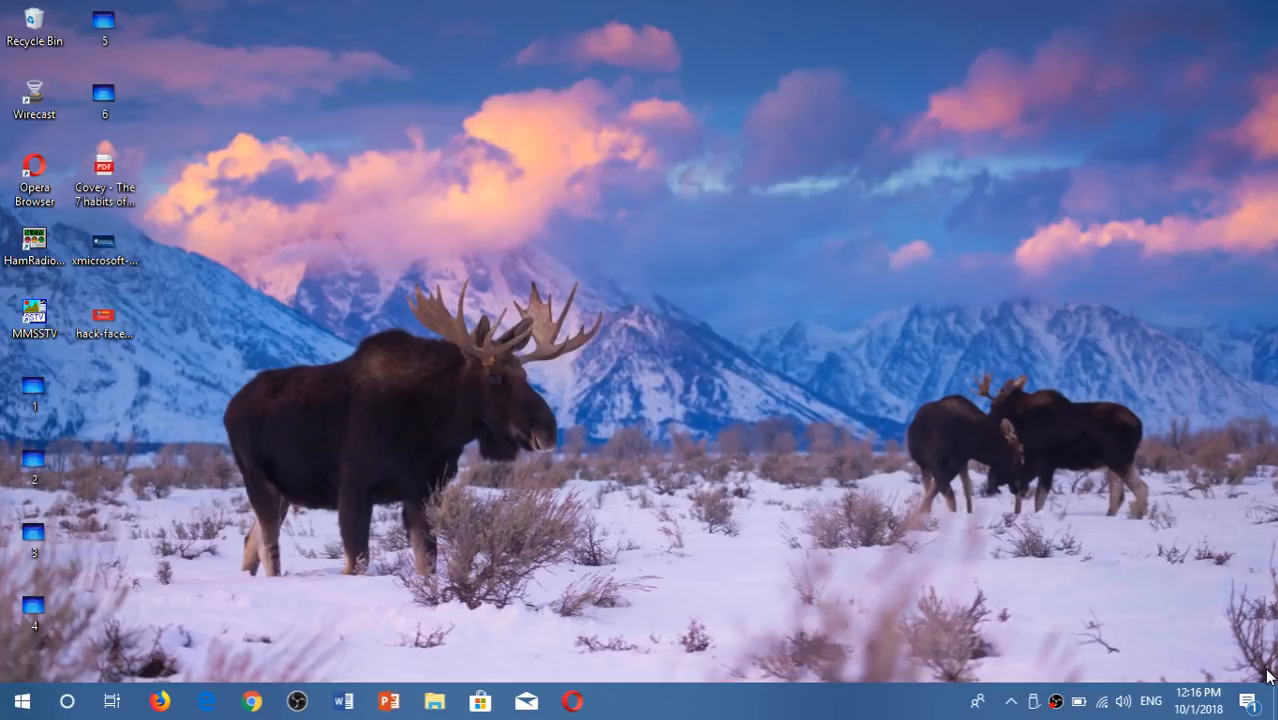
pyautogui.click(1248, 696)
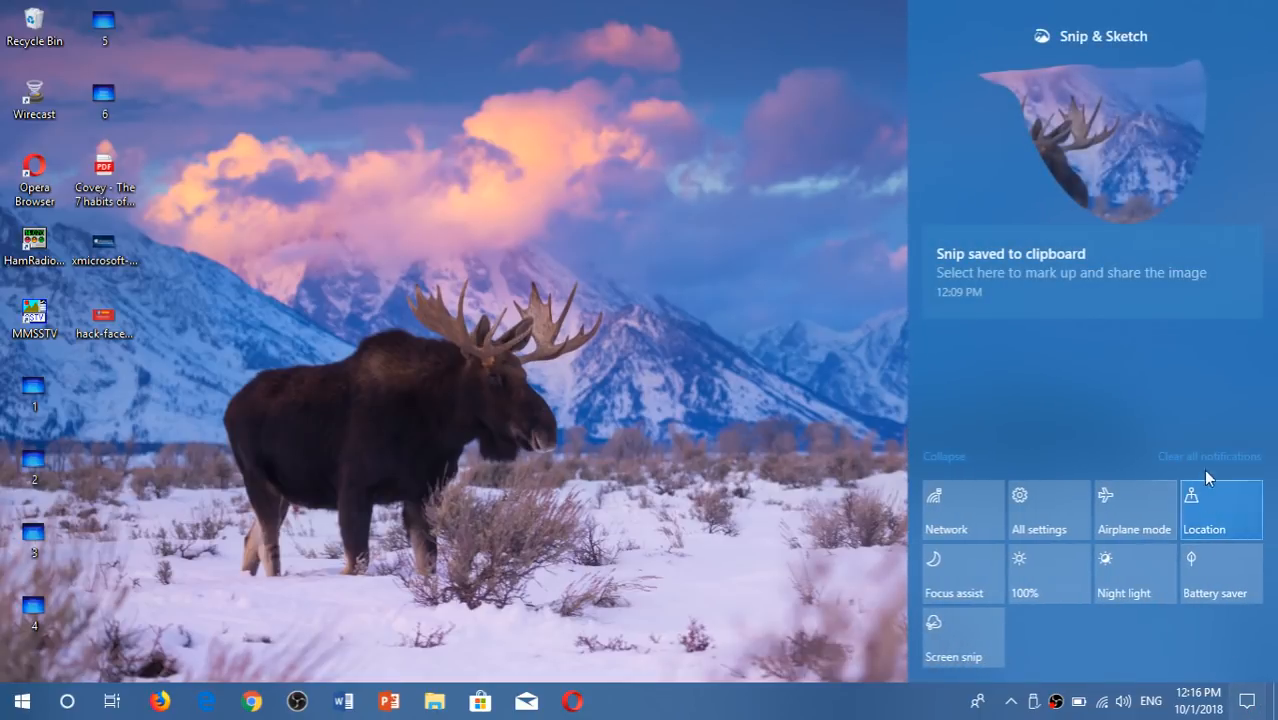
pyautogui.click(1208, 456)
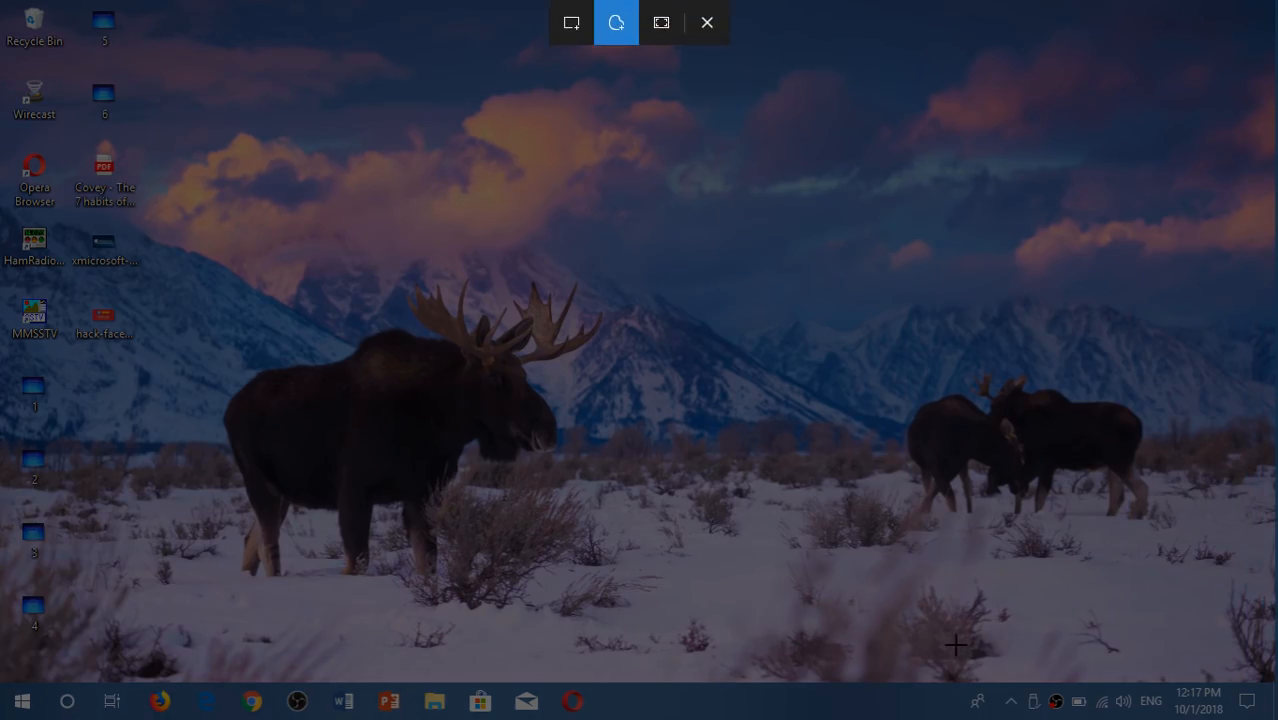
pyautogui.moveTo(646, 136)
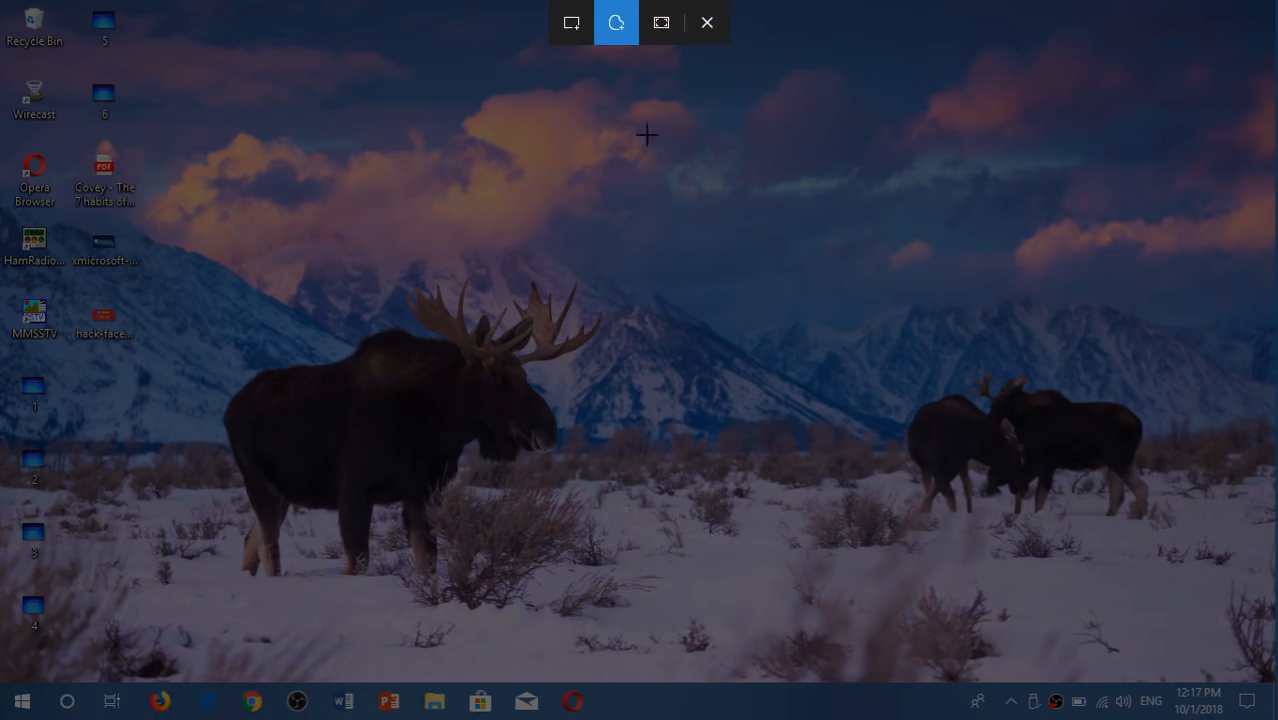
pyautogui.moveTo(574, 22)
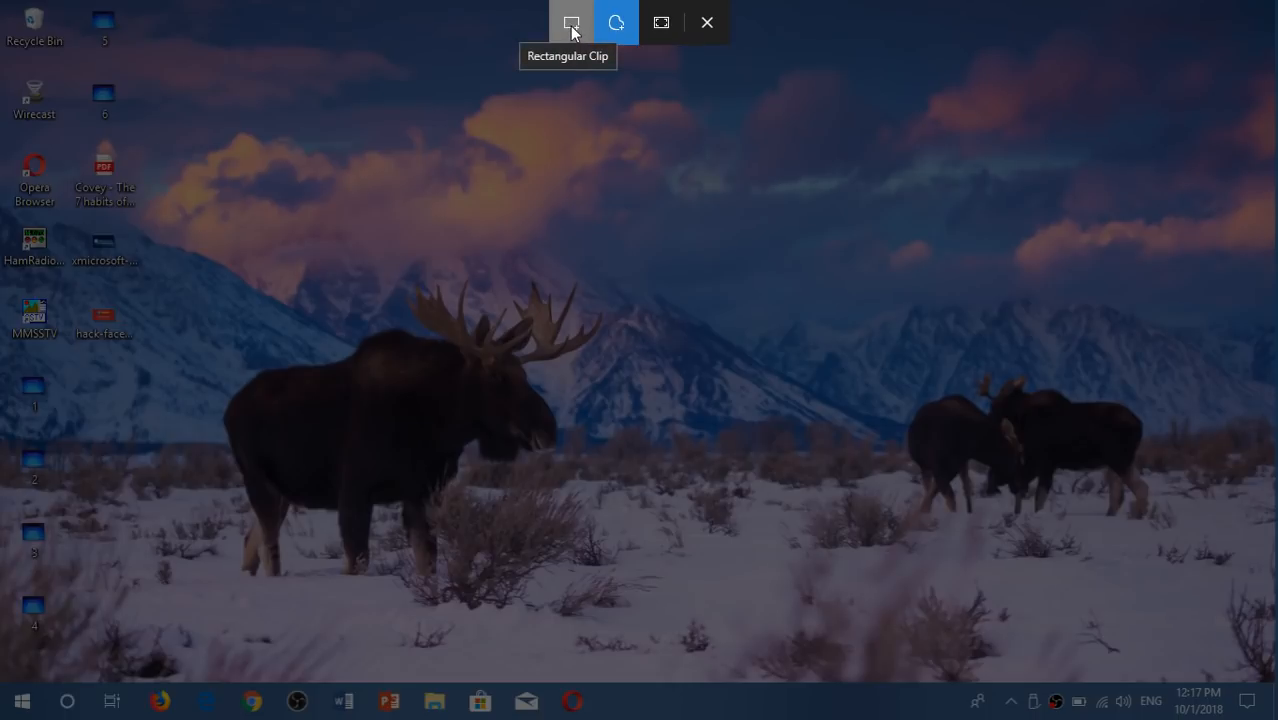
pyautogui.moveTo(608, 32)
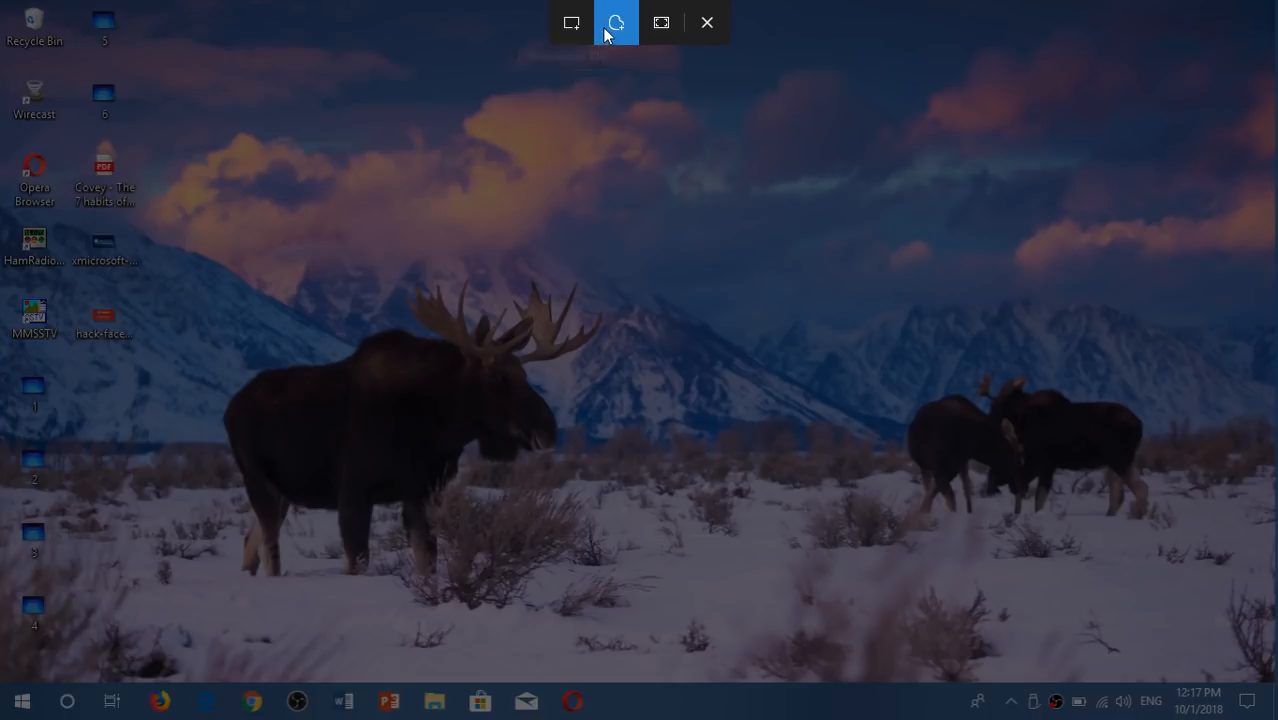
pyautogui.moveTo(614, 30)
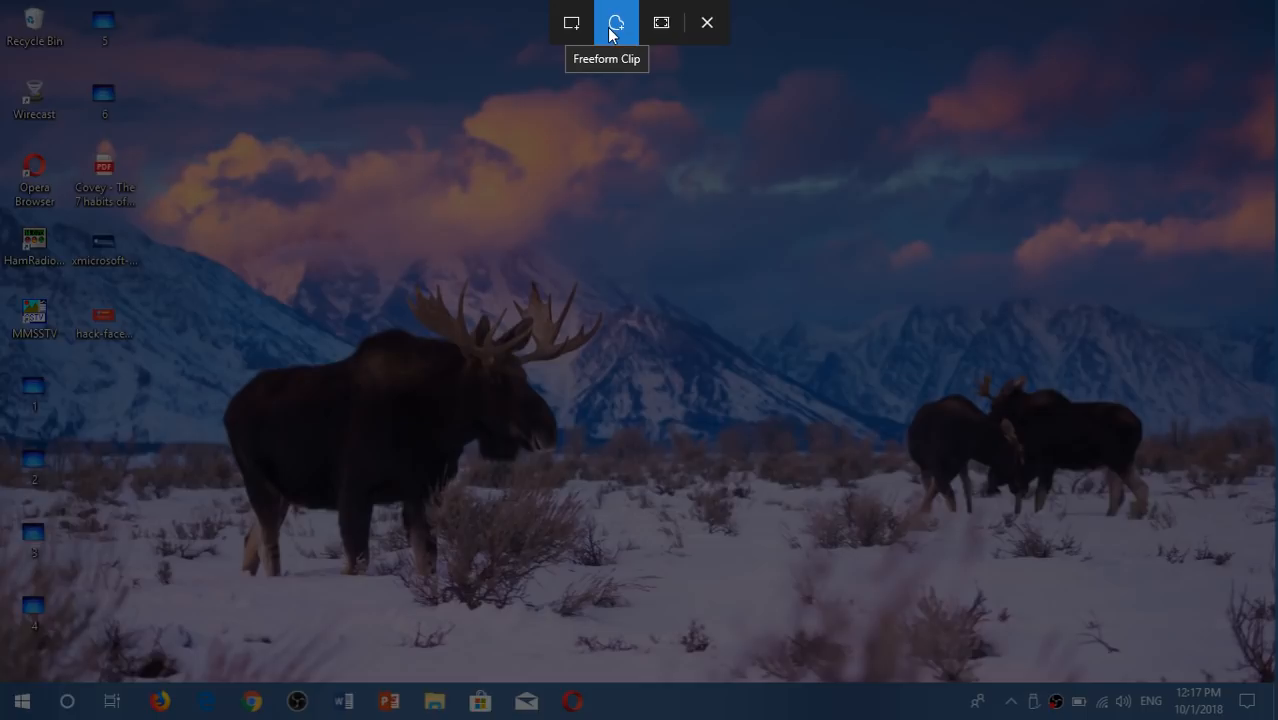
pyautogui.moveTo(660, 24)
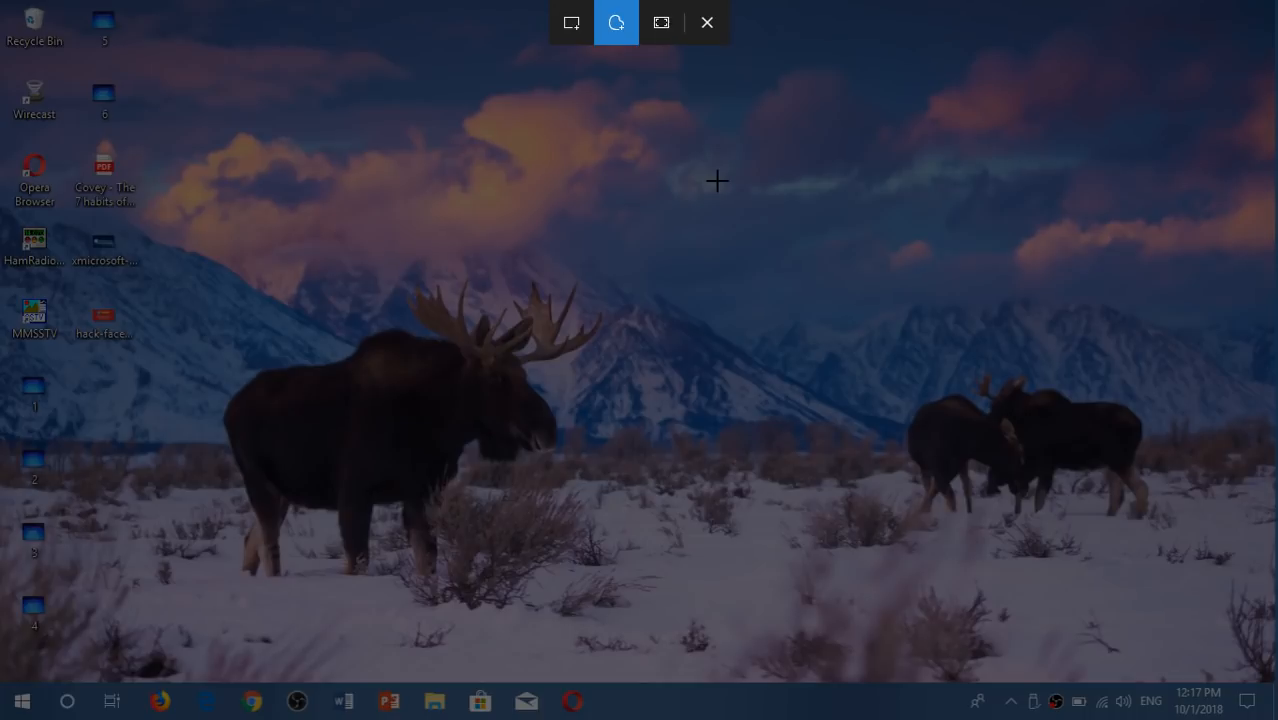
pyautogui.moveTo(572, 30)
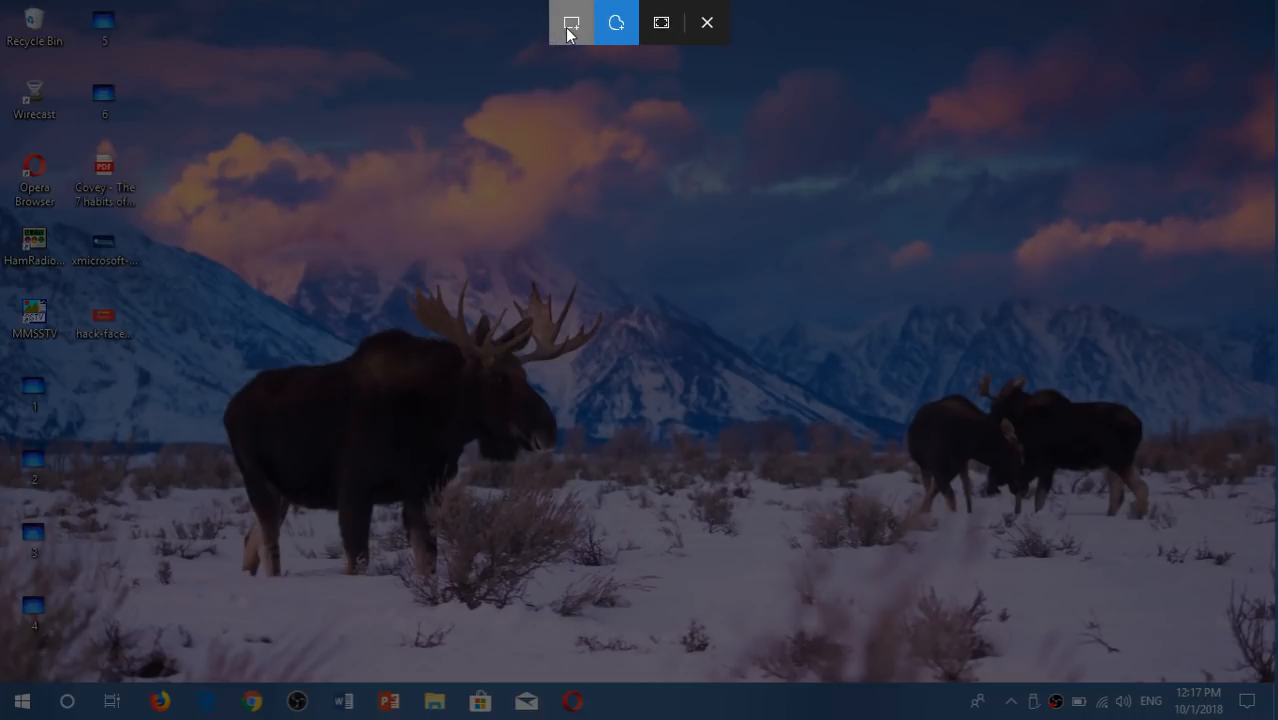
# - Capture a rectangular snip enclosing the large moose to the clipboard
pyautogui.click(568, 22)
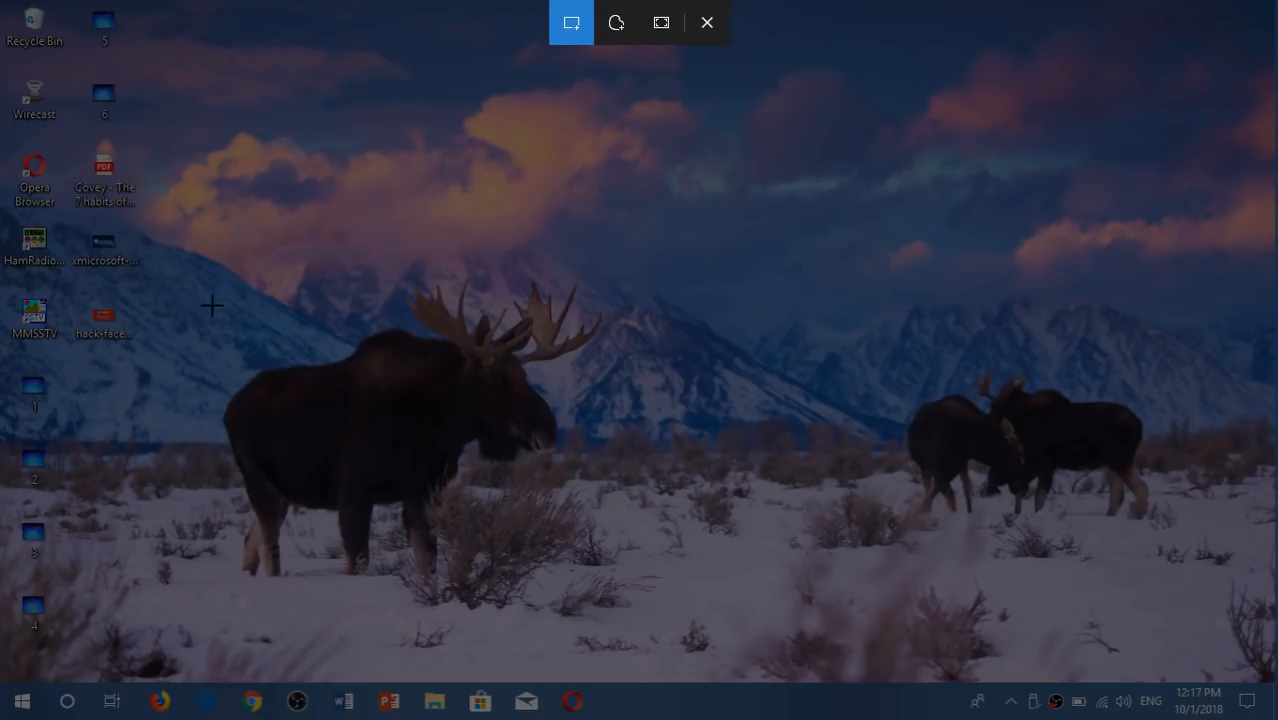
pyautogui.moveTo(220, 284)
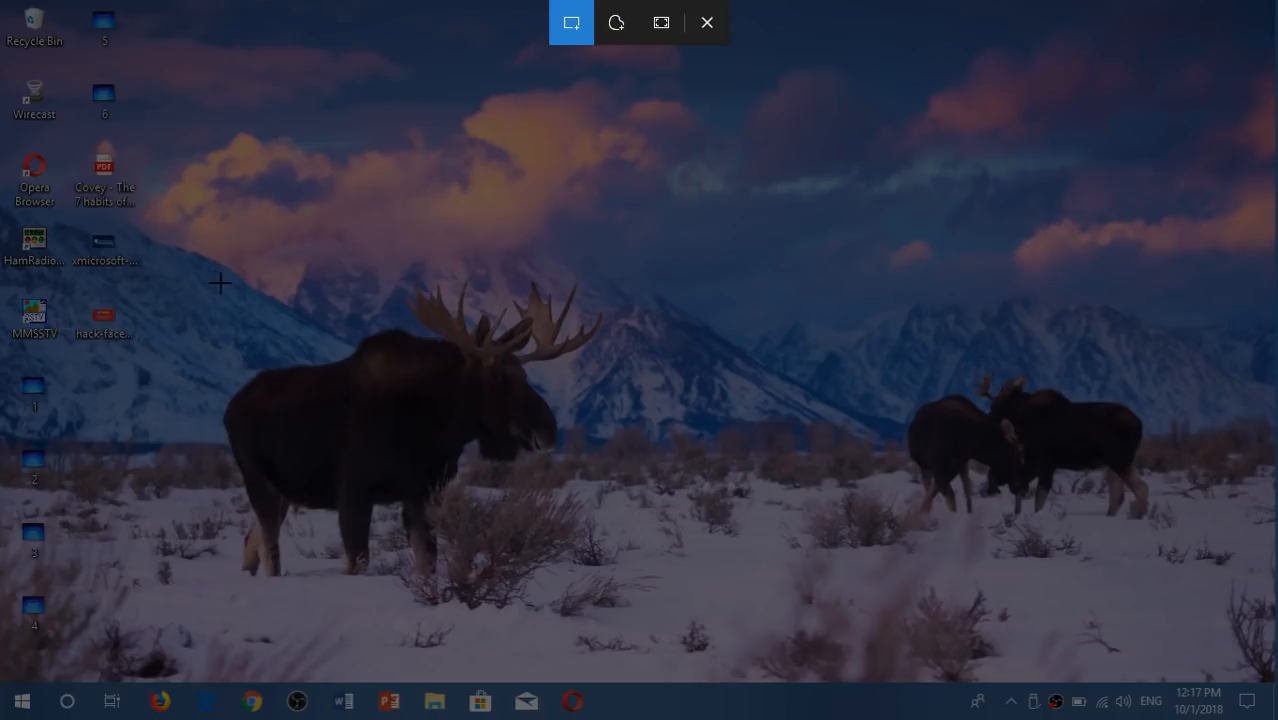
pyautogui.moveTo(212, 272)
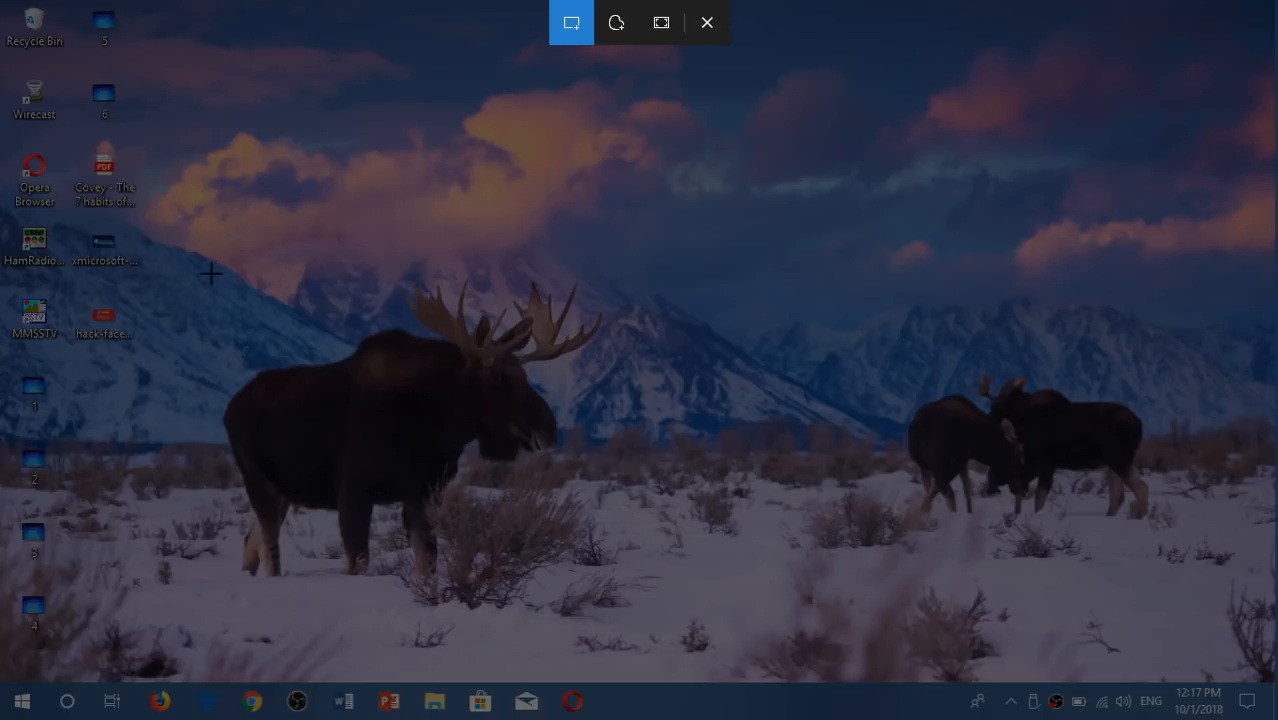
pyautogui.moveTo(212, 272); pyautogui.dragTo(508, 420)
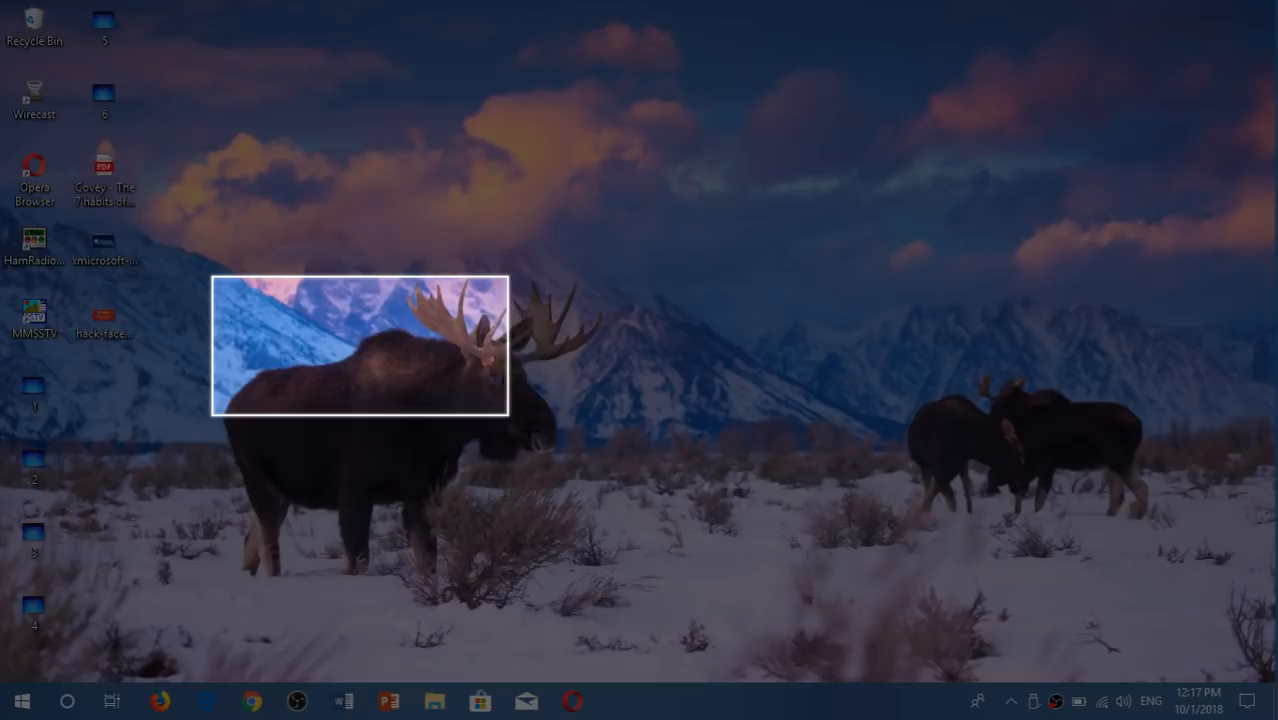
pyautogui.moveTo(508, 420); pyautogui.dragTo(612, 556)
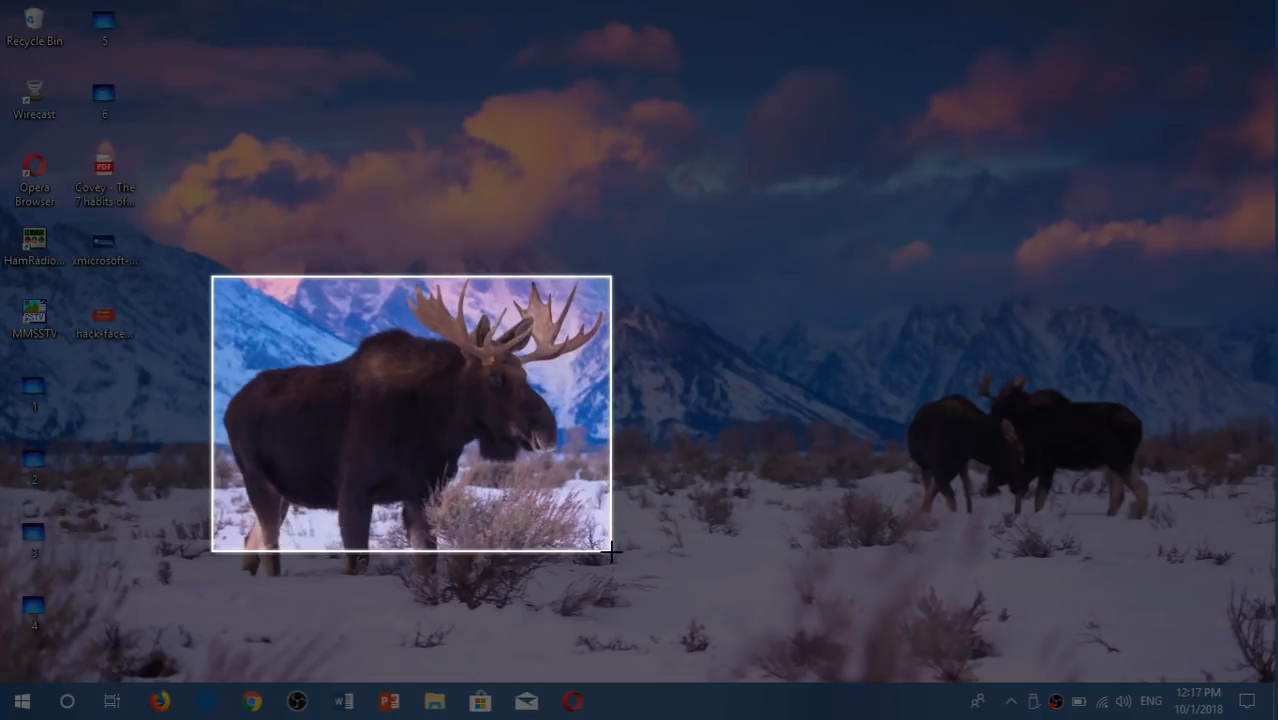
pyautogui.moveTo(612, 556); pyautogui.dragTo(620, 590)
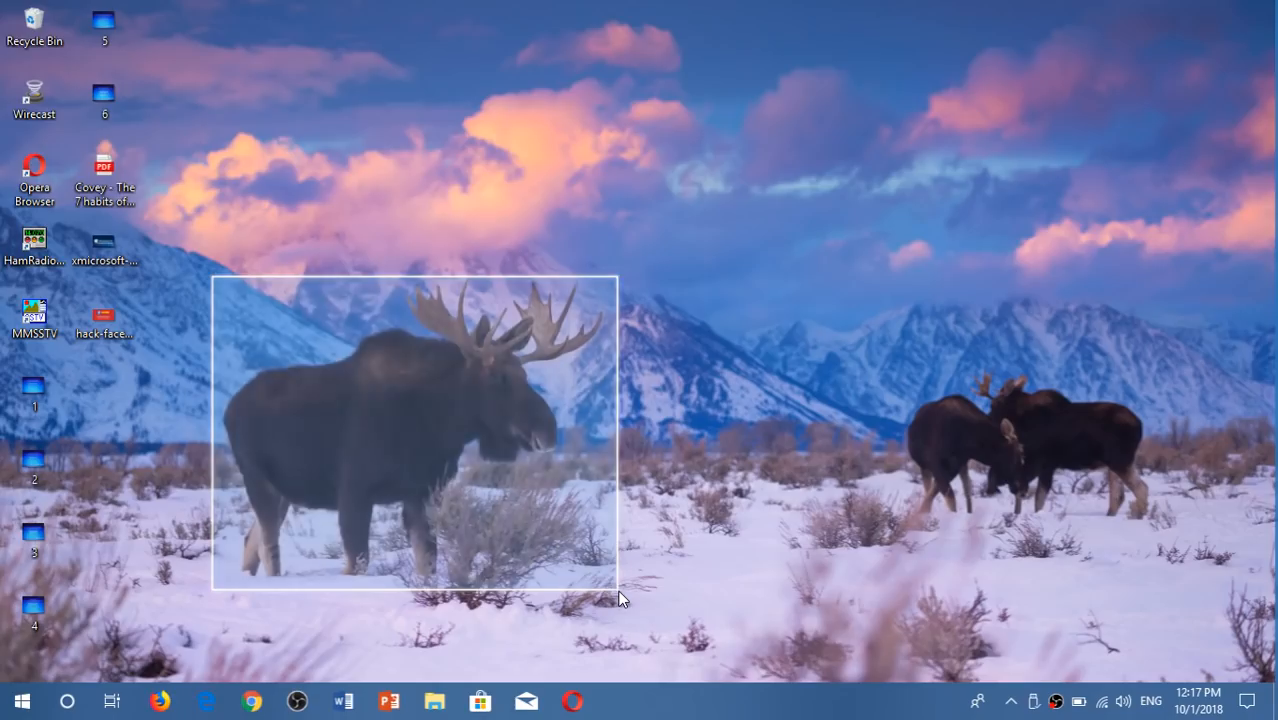
pyautogui.click(620, 600)
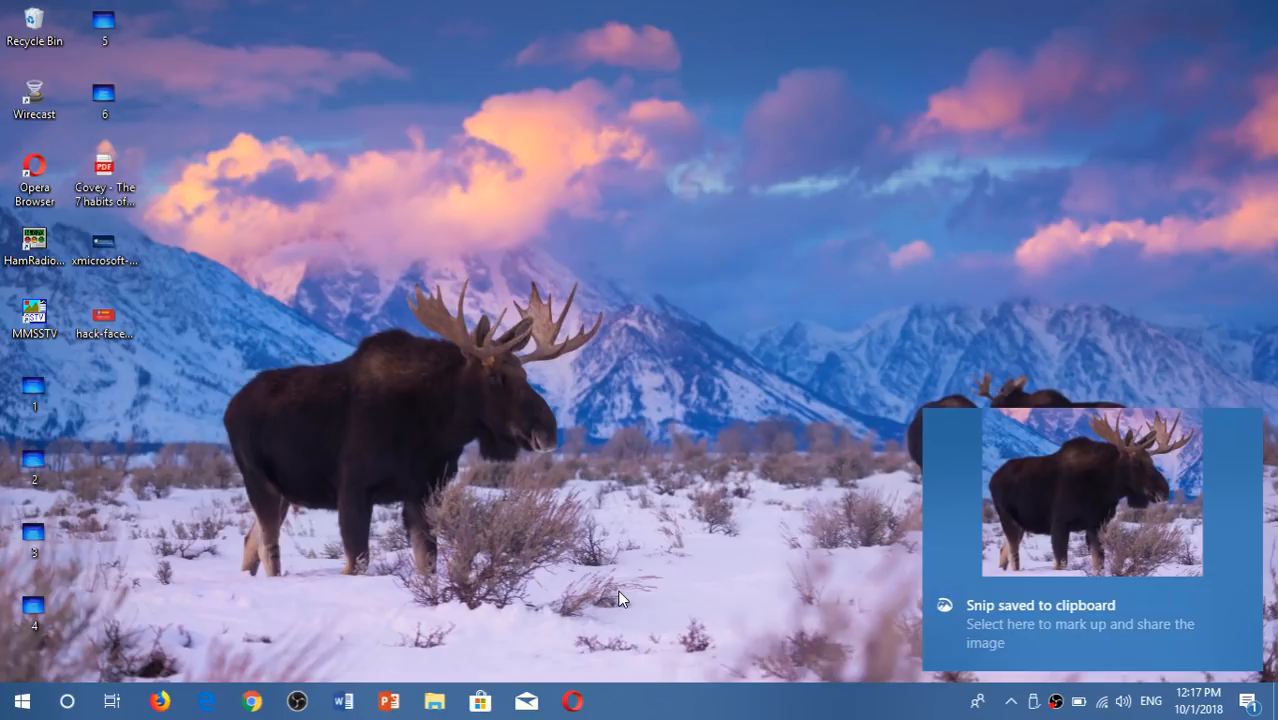
pyautogui.moveTo(346, 702)
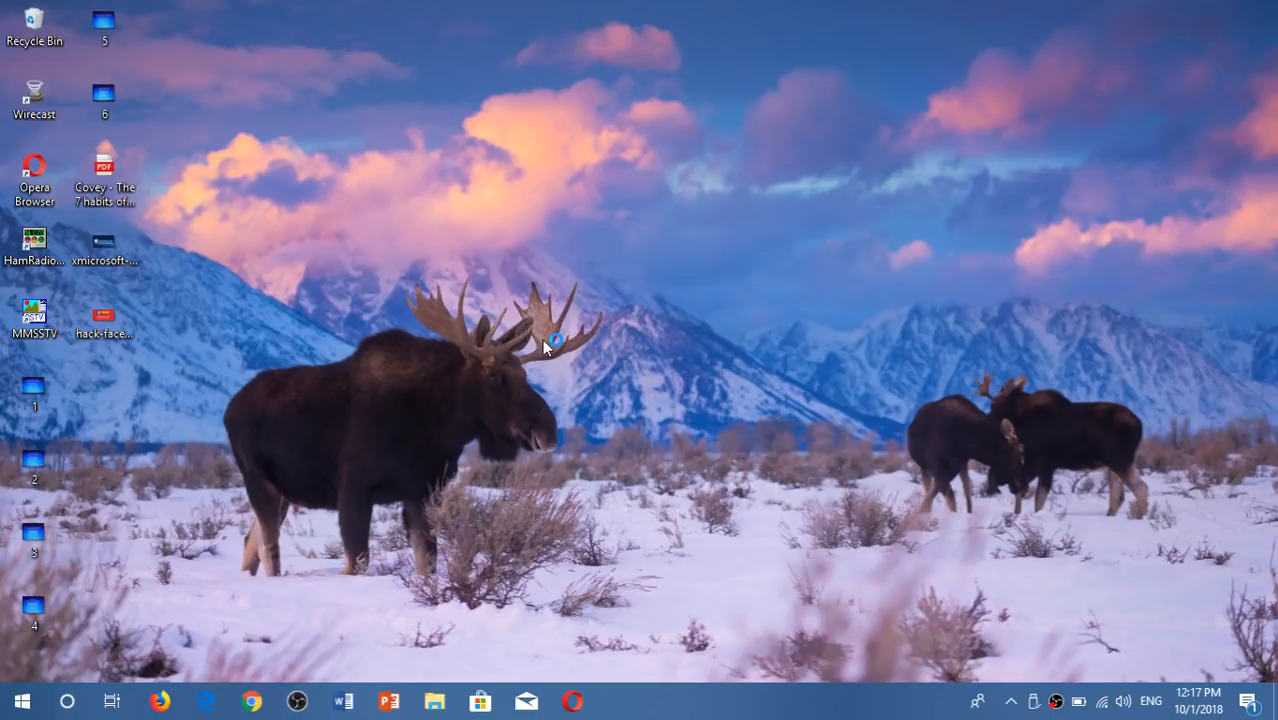
# - Paste the moose snip into a new blank Word document, then close Word without saving
pyautogui.click(346, 700)
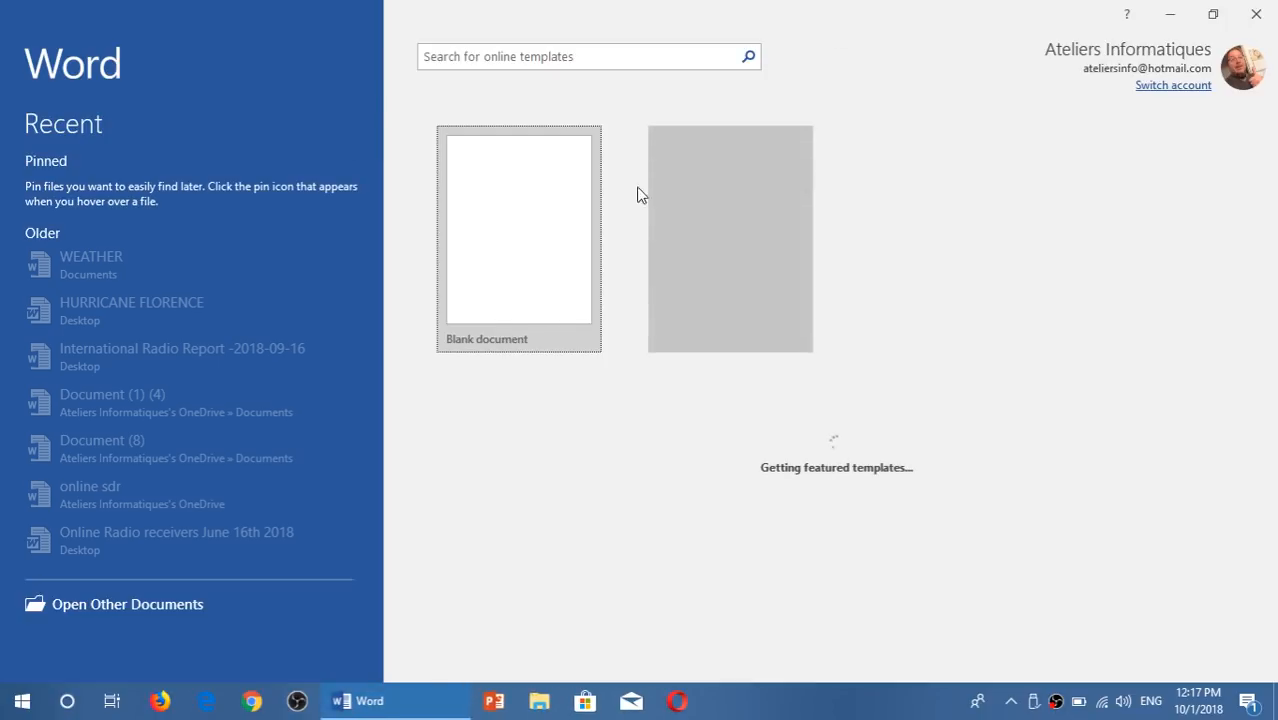
pyautogui.click(516, 238)
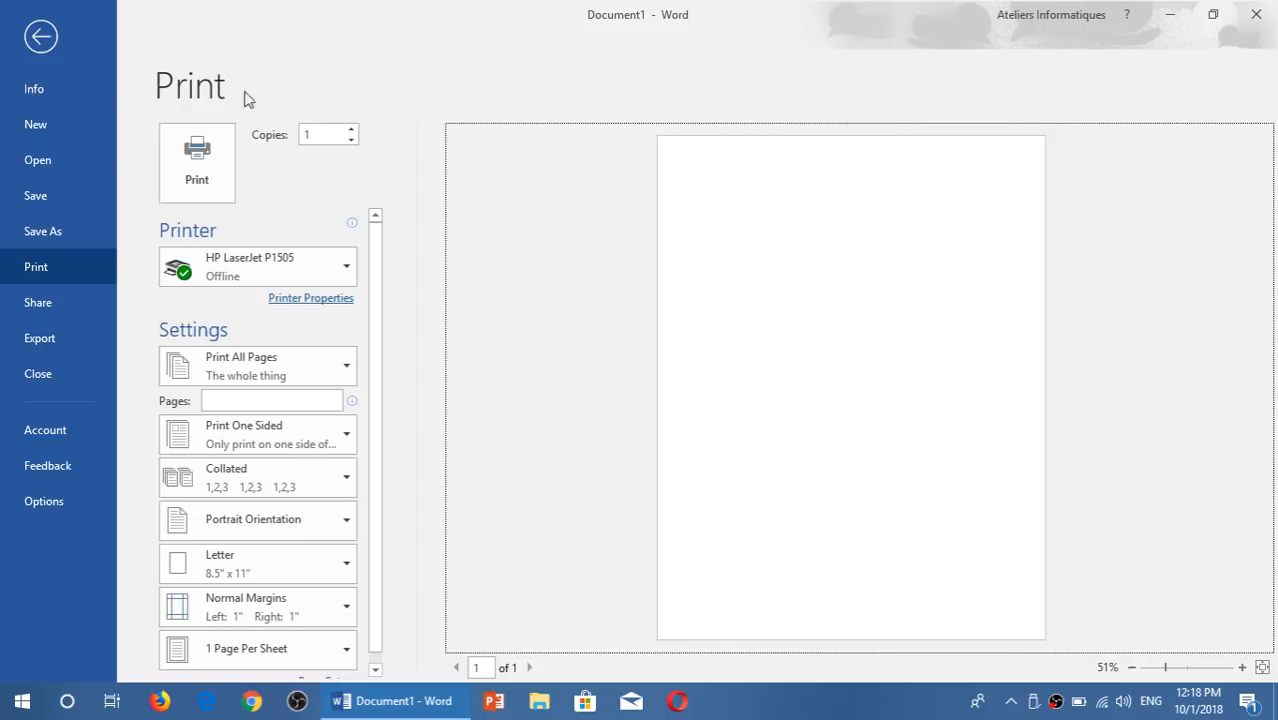
pyautogui.click(42, 36)
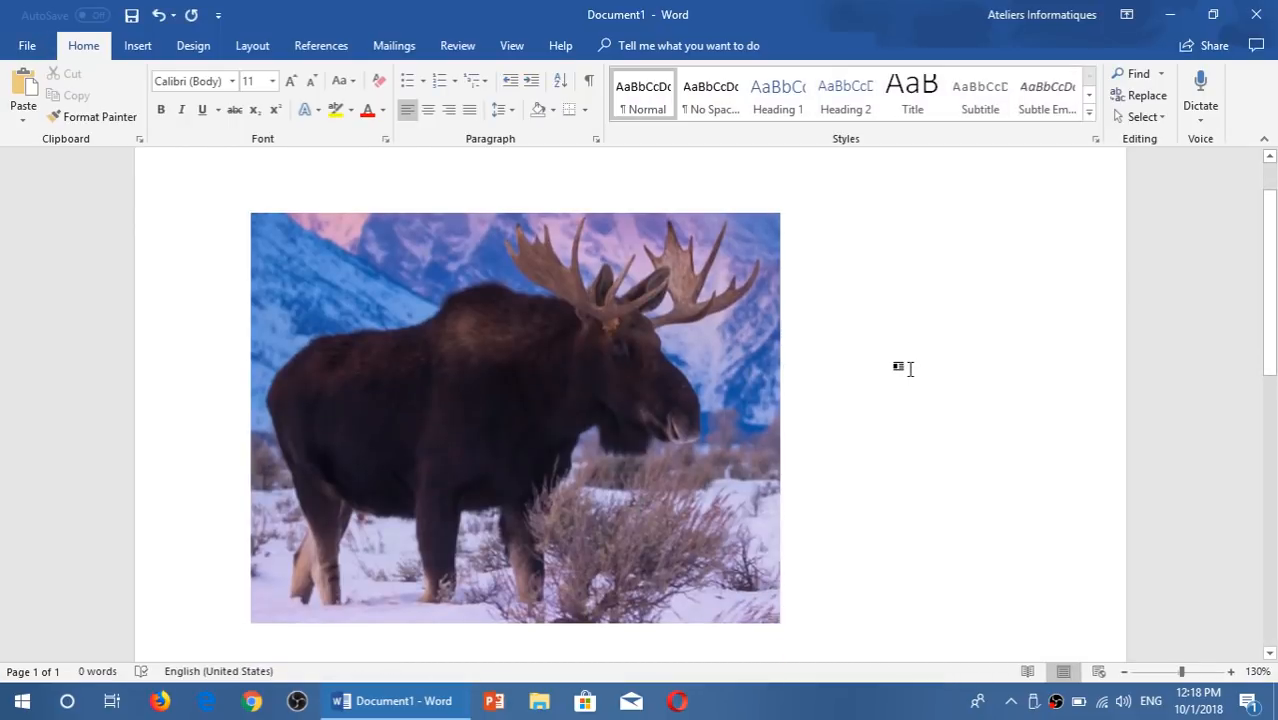
pyautogui.moveTo(1256, 16)
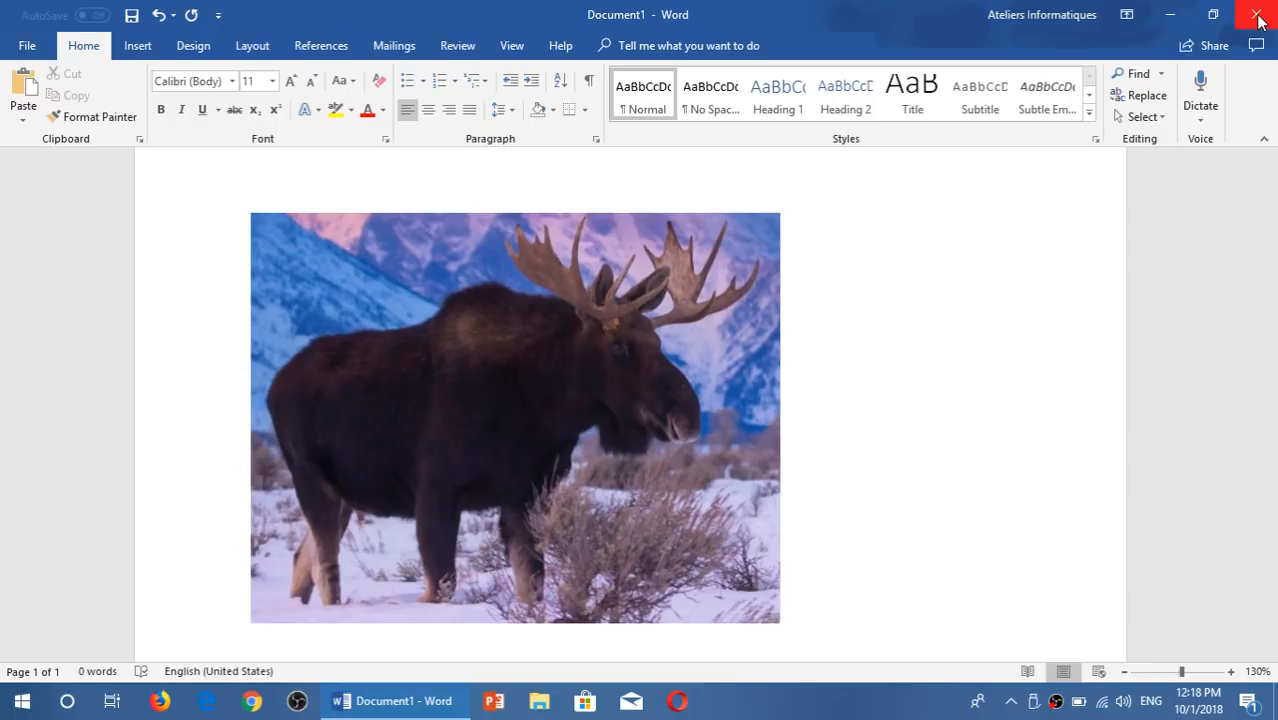
pyautogui.click(1260, 12)
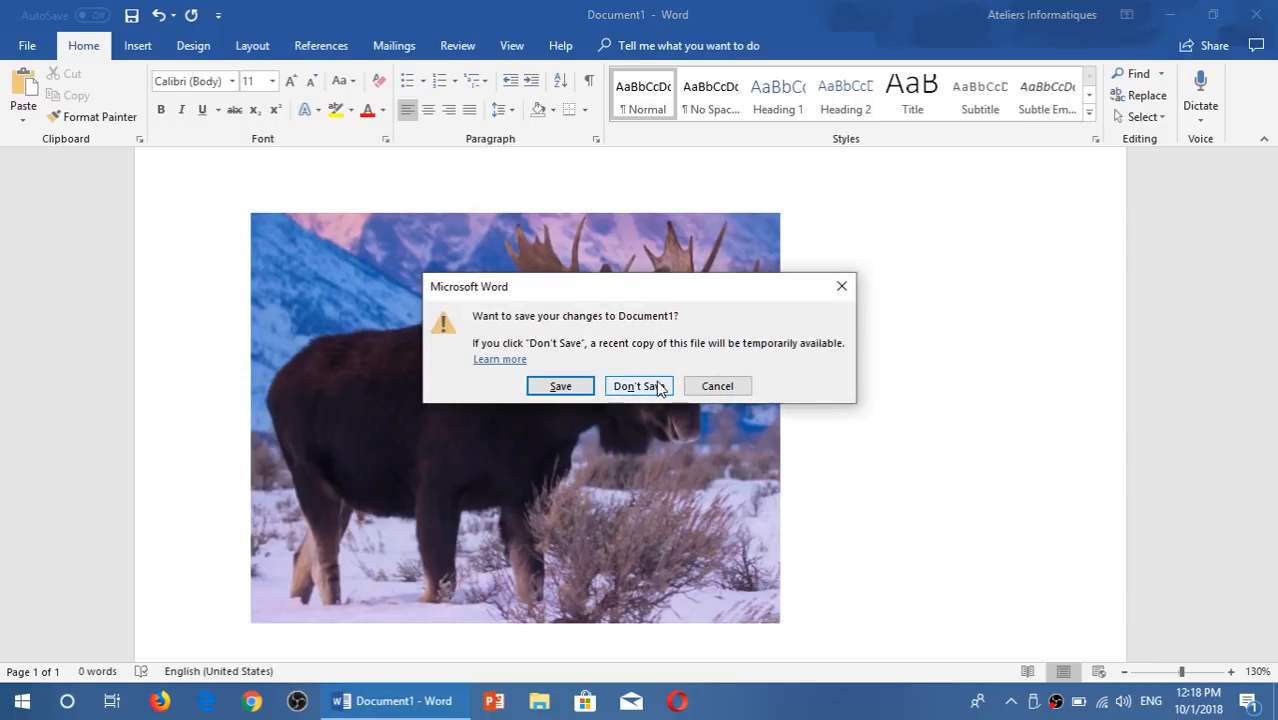
pyautogui.click(638, 384)
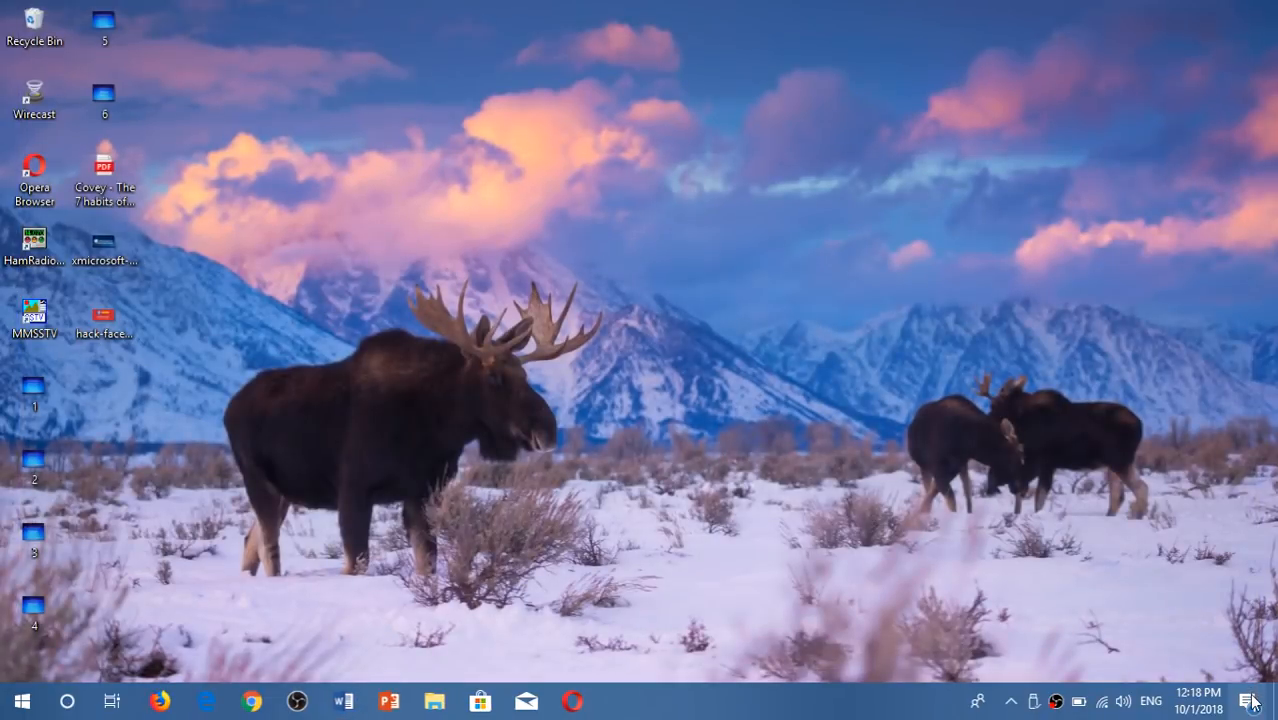
# - Show the Action Center with the 'Snip saved to clipboard' notification
pyautogui.click(1244, 696)
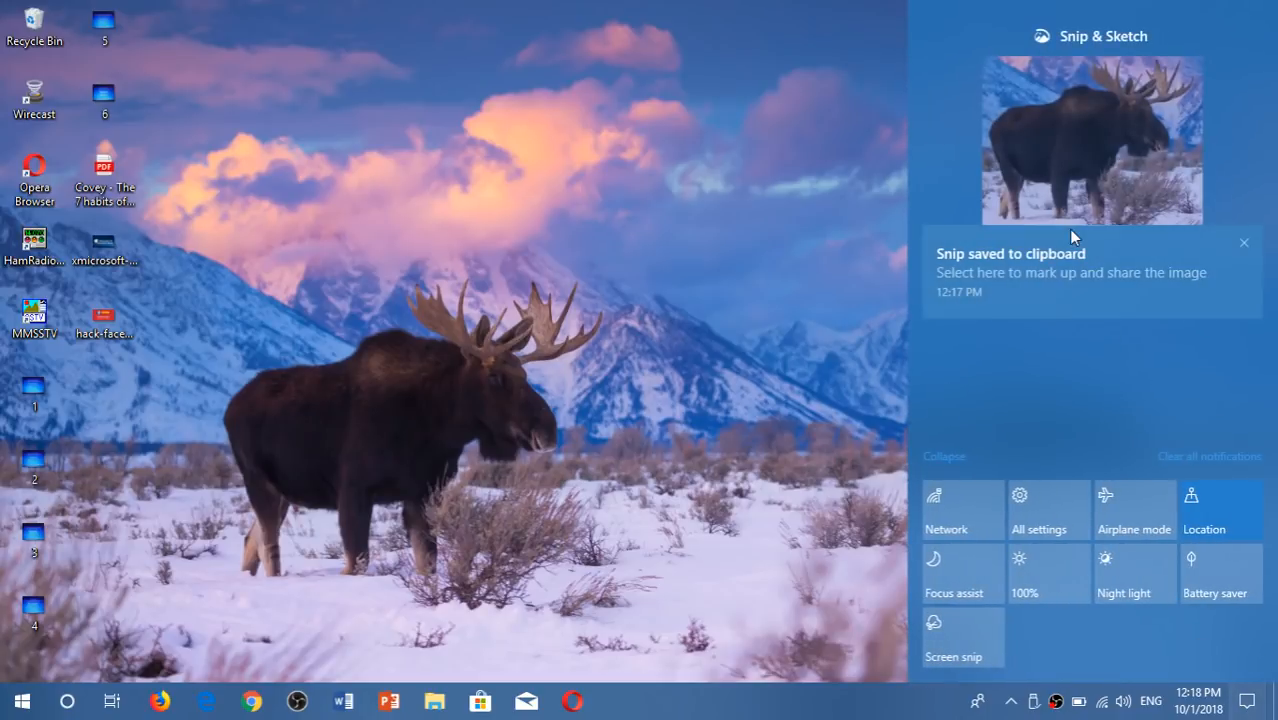
pyautogui.moveTo(1156, 176)
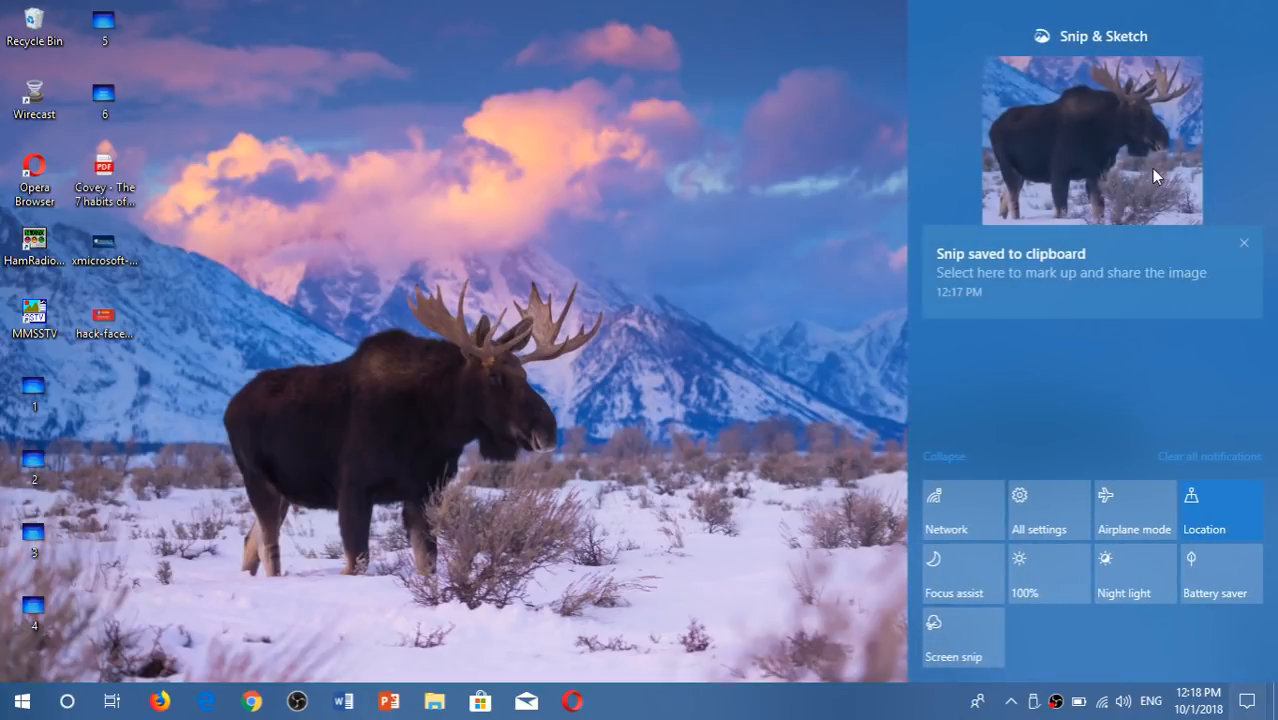
pyautogui.moveTo(1136, 174)
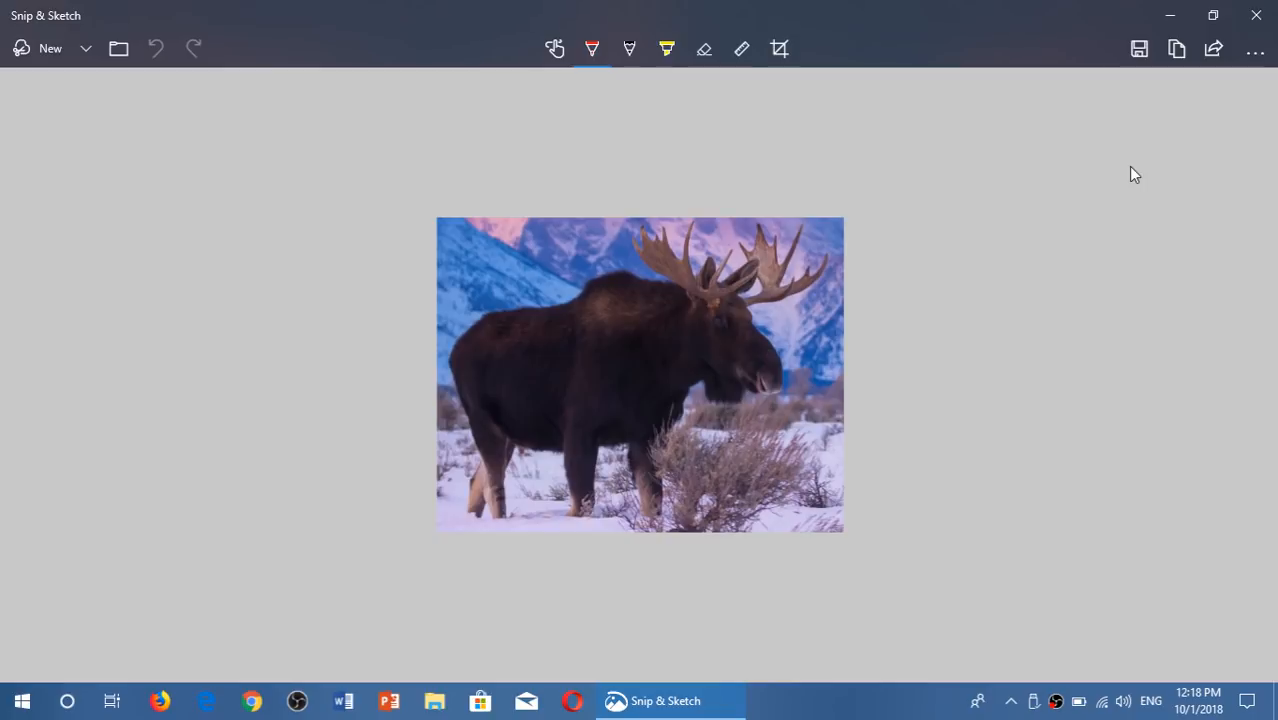
# - Scribble a red pen line across the moose and start saving the annotated snip
pyautogui.moveTo(560, 308); pyautogui.dragTo(710, 428)
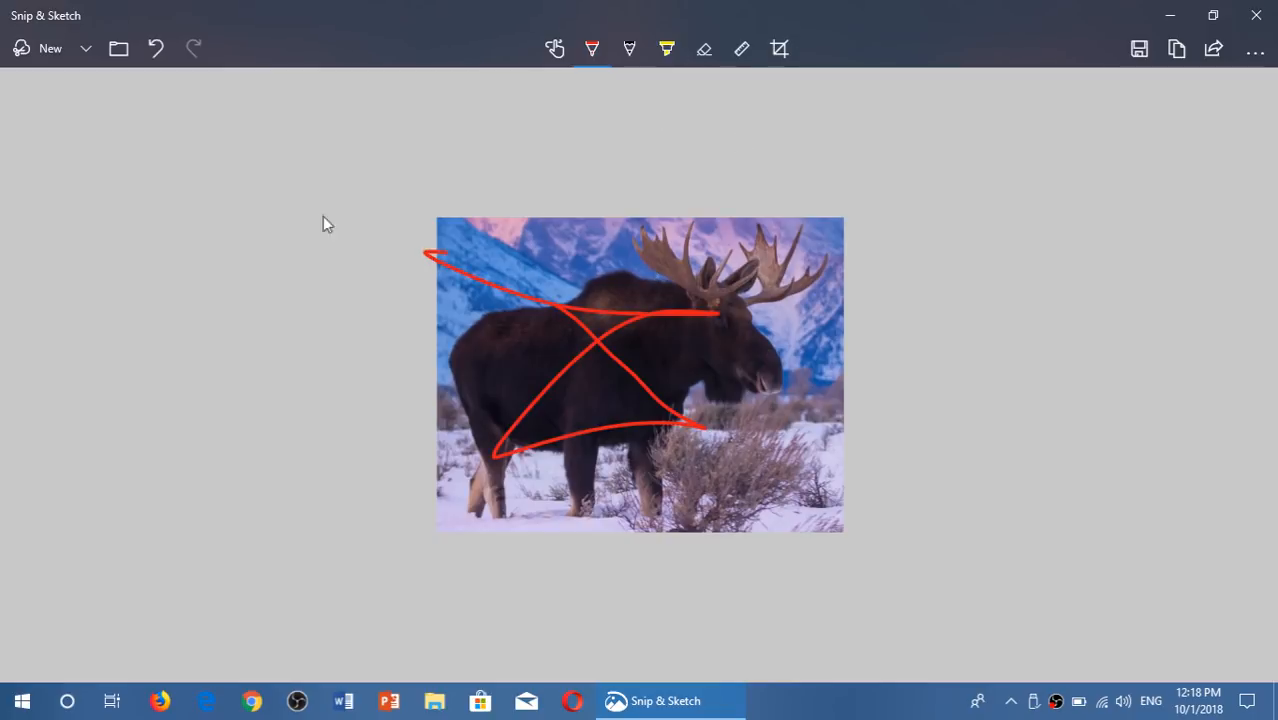
pyautogui.moveTo(556, 192)
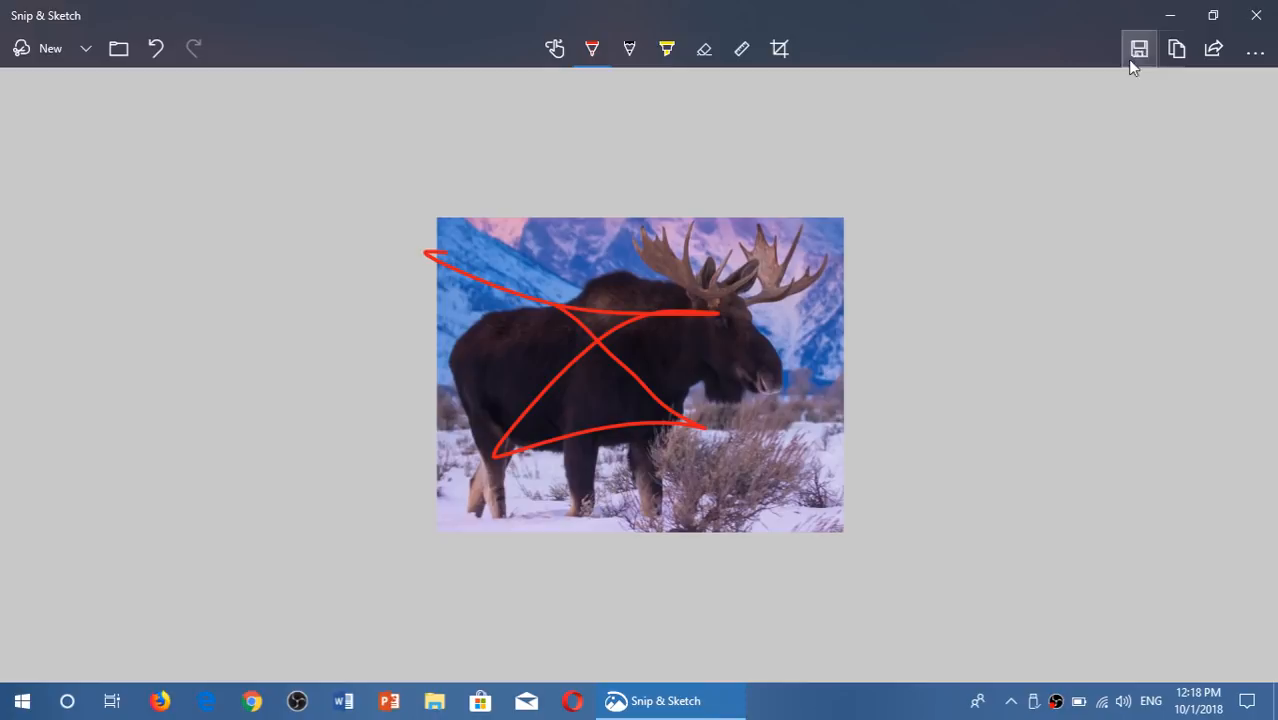
pyautogui.click(1140, 48)
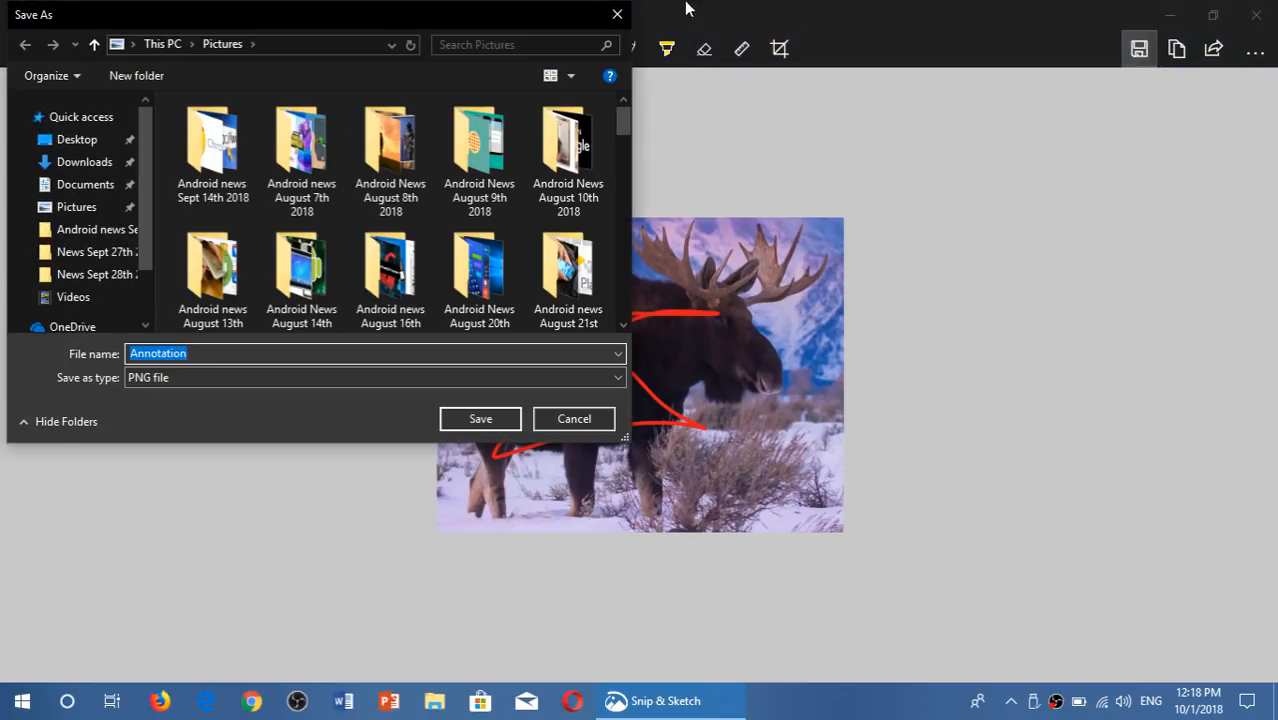
# - Save the snip to the Desktop as a PNG named 'snip'
pyautogui.click(76, 140)
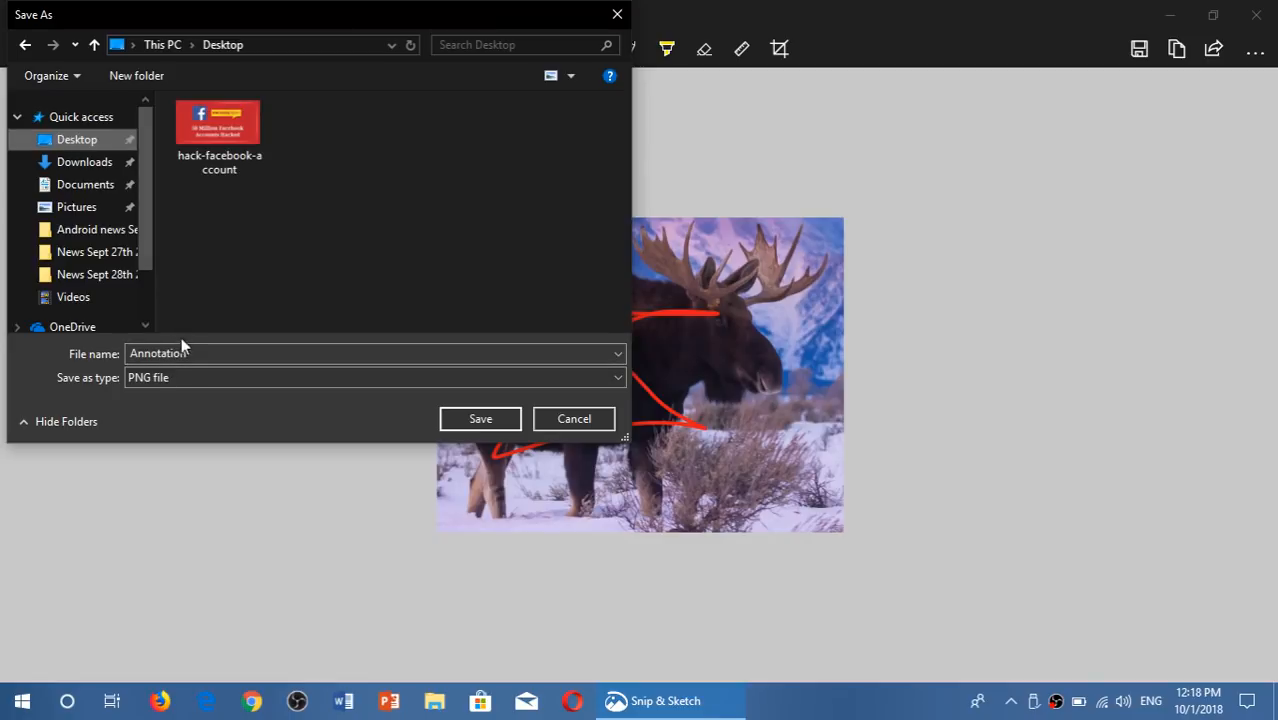
pyautogui.write('sni')
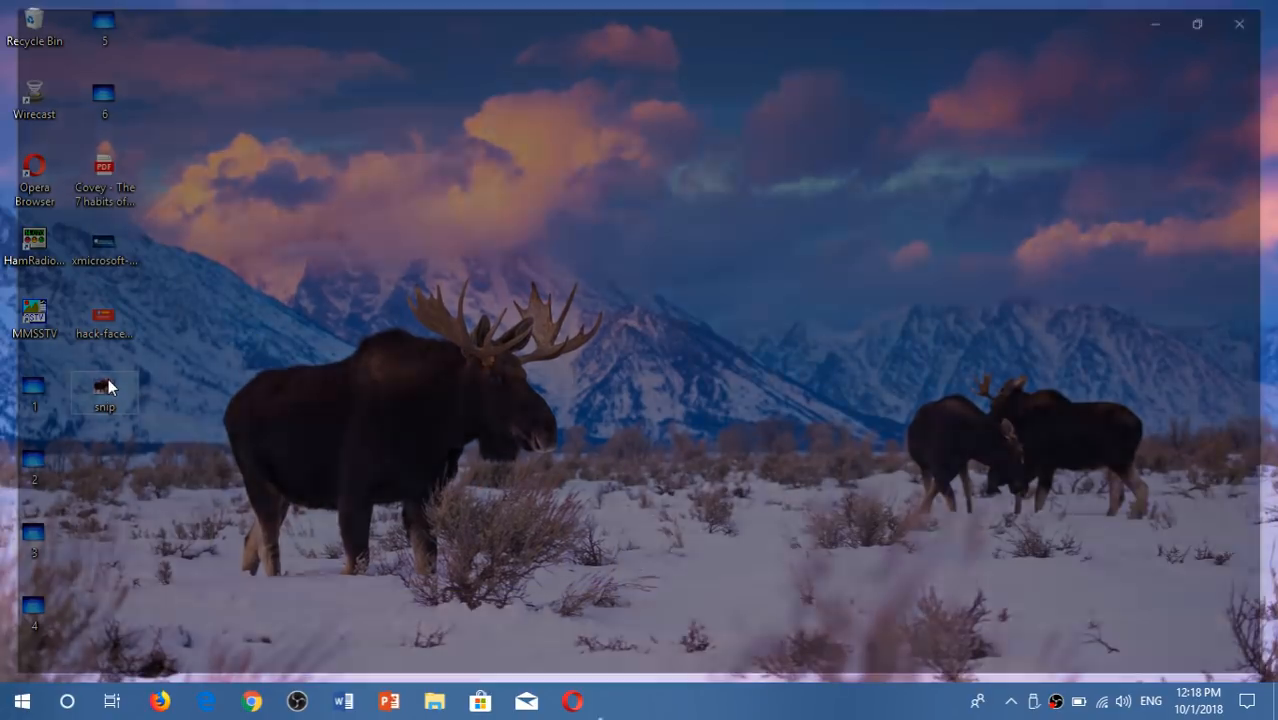
# - View snip.png from the desktop in Photos with its red scribbles
pyautogui.doubleClick(104, 384)
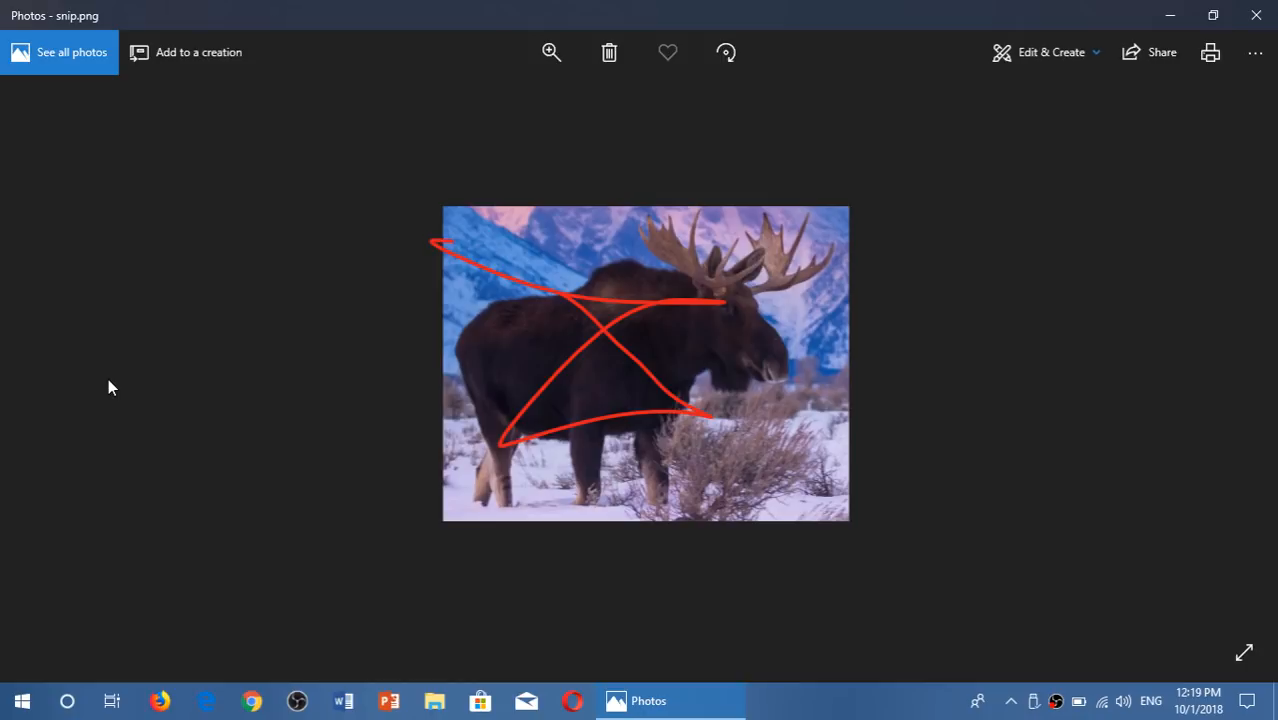
pyautogui.moveTo(1096, 22)
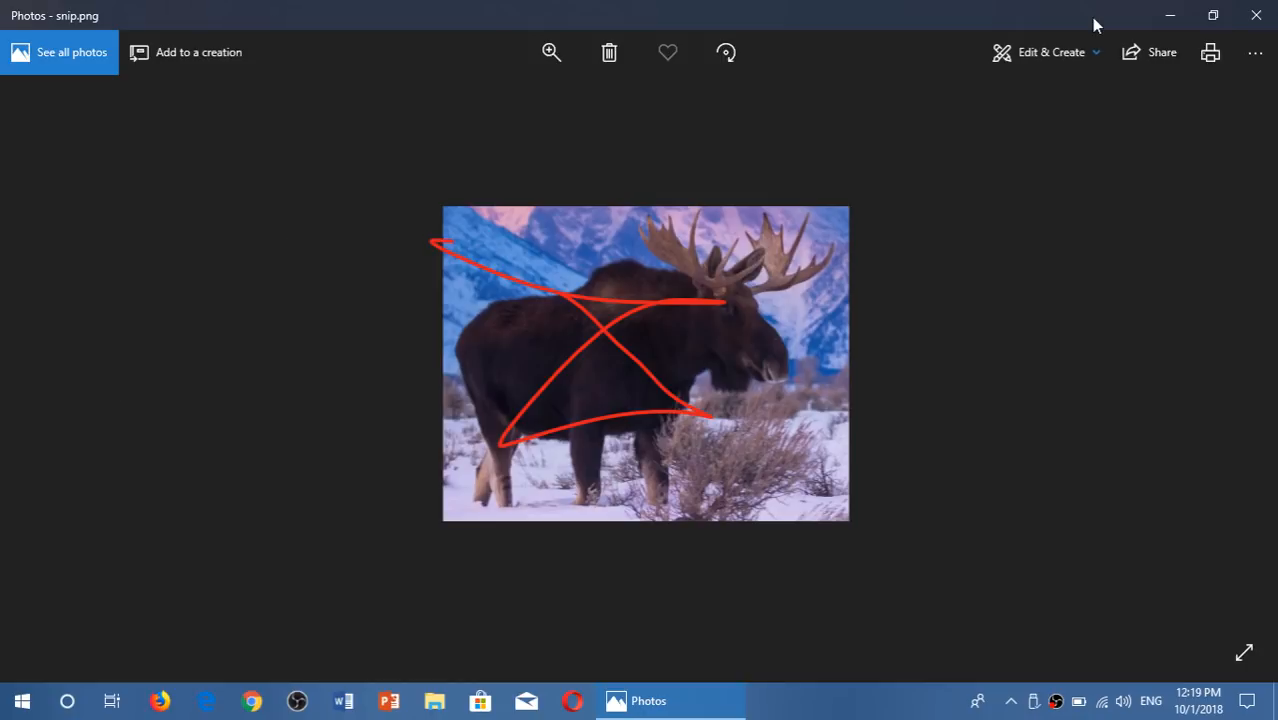